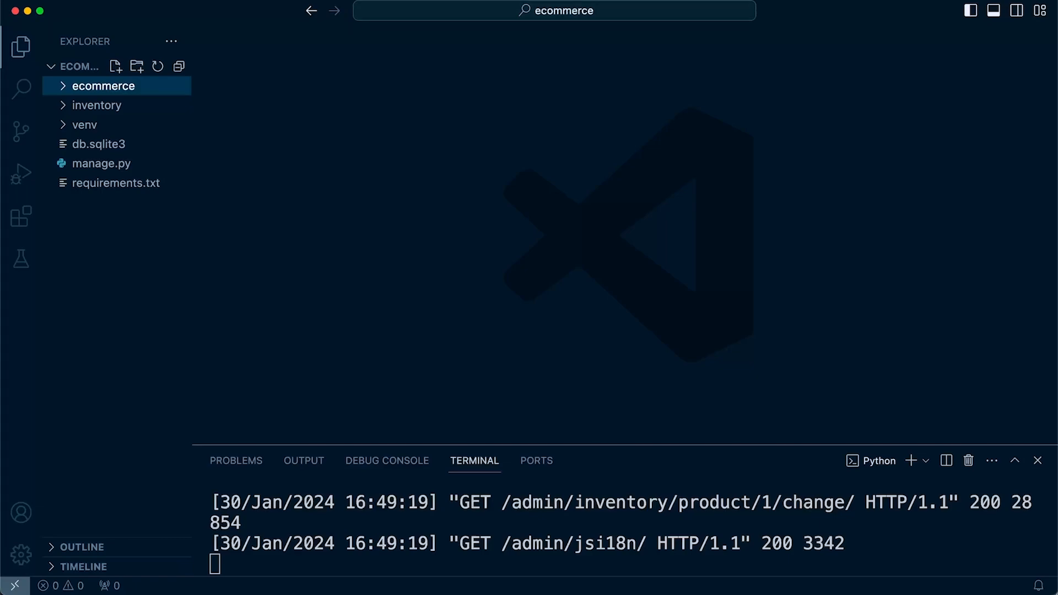
# Review the five installed extensions, including Ruff, Python and Pylance, then hide the sidebar
pyautogui.click(21, 216)
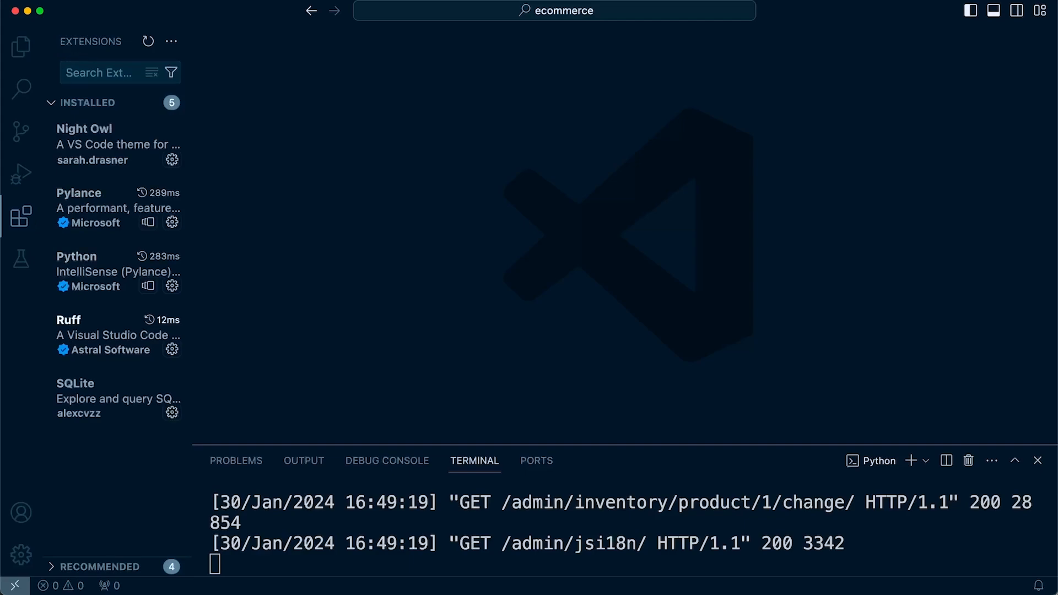
pyautogui.moveTo(118, 334)
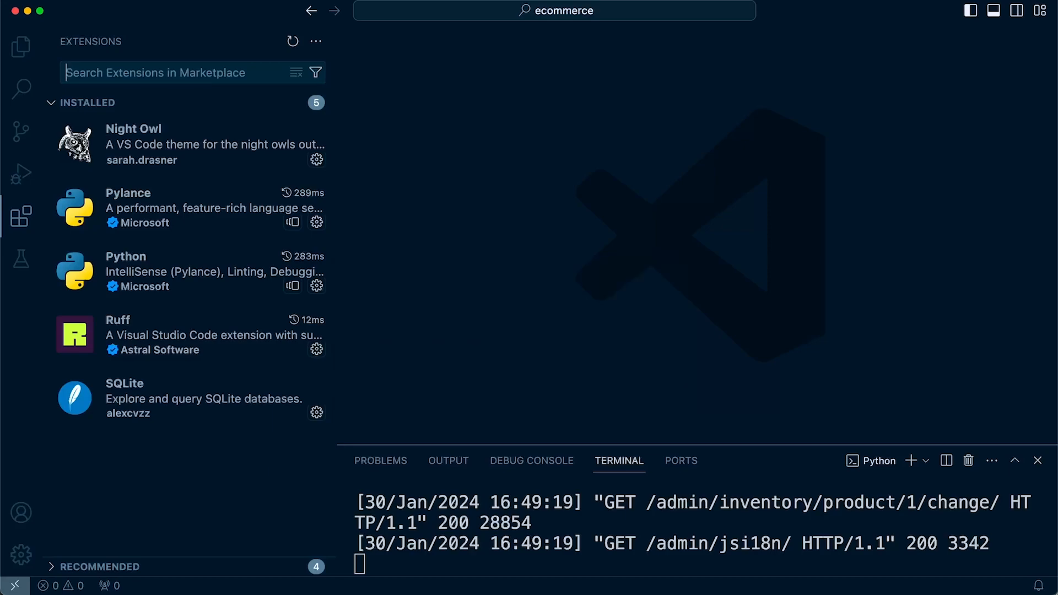
pyautogui.moveTo(332, 270); pyautogui.dragTo(251, 270)
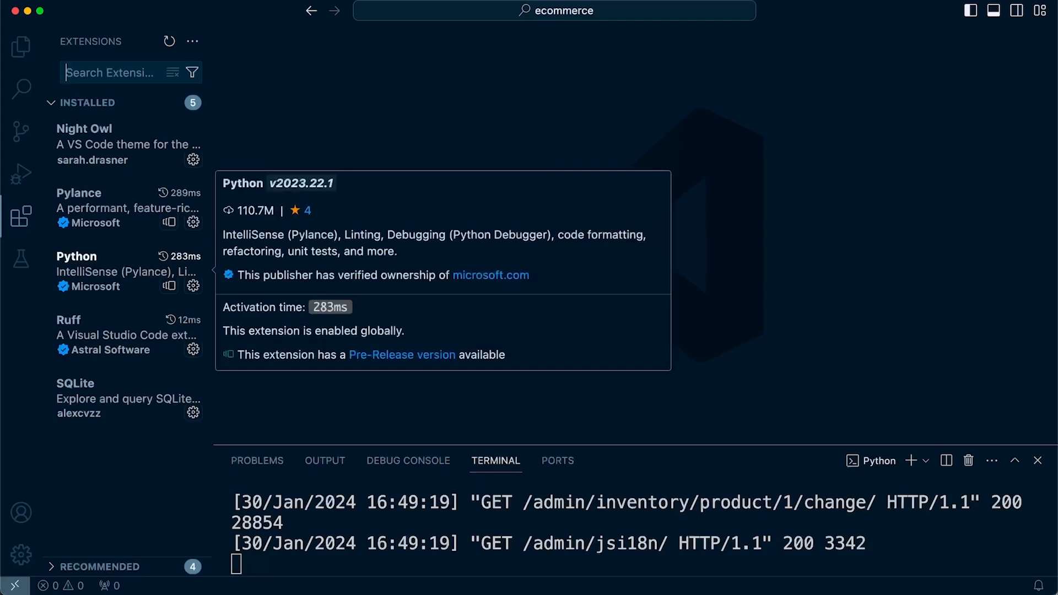
pyautogui.click(102, 334)
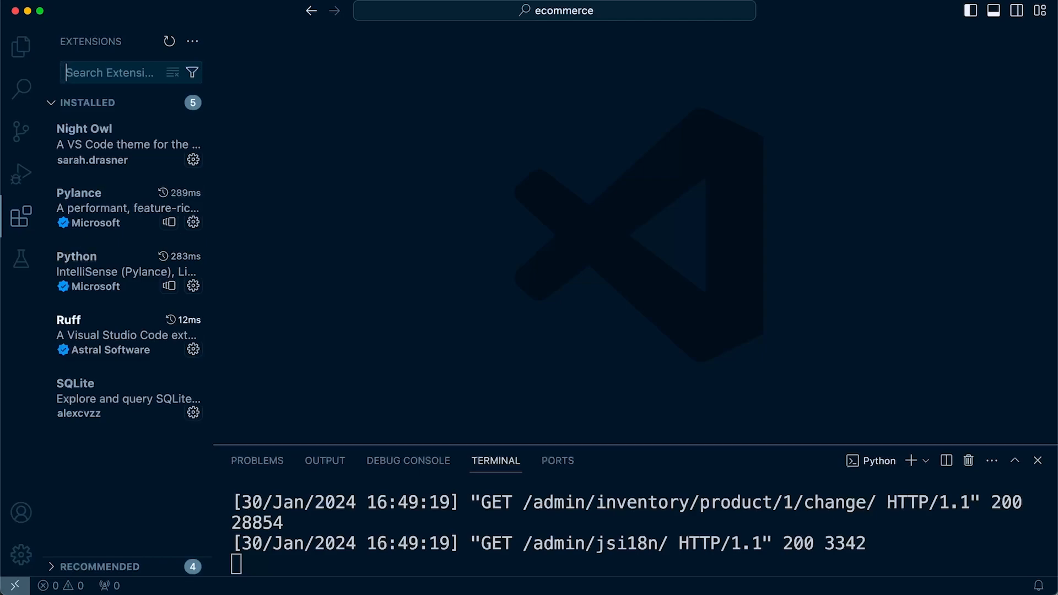
pyautogui.moveTo(102, 335)
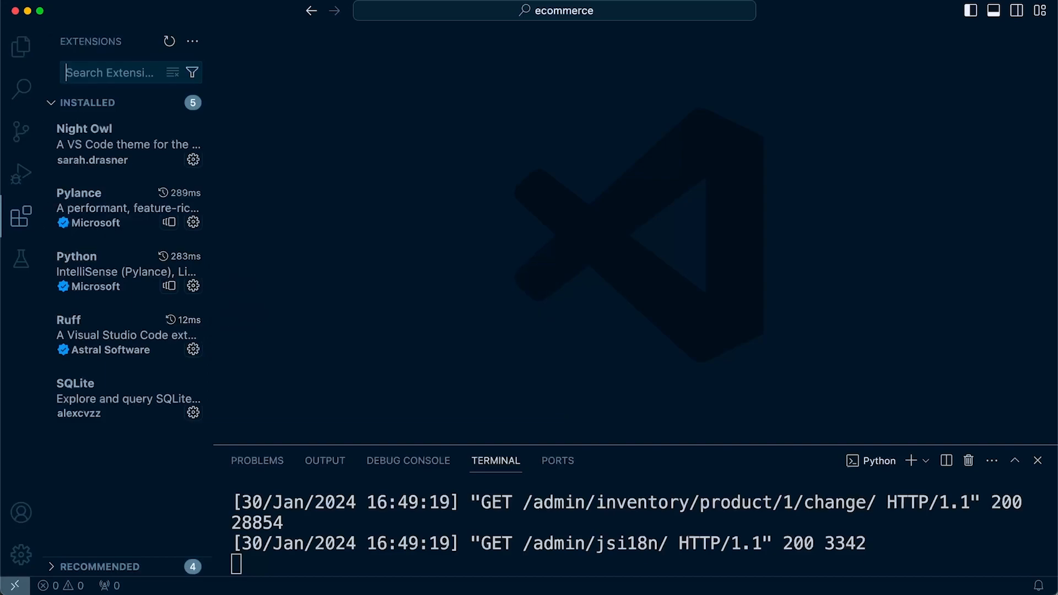
pyautogui.click(21, 216)
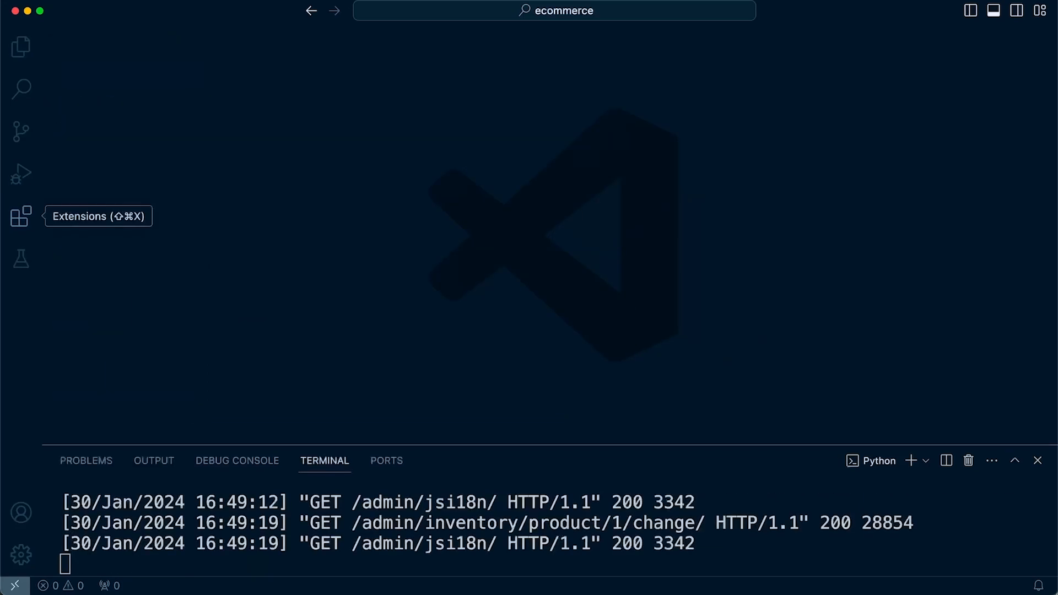
# Create a .vscode folder holding settings.json with the Ruff format-on-save and 88-ruler settings
pyautogui.click(21, 216)
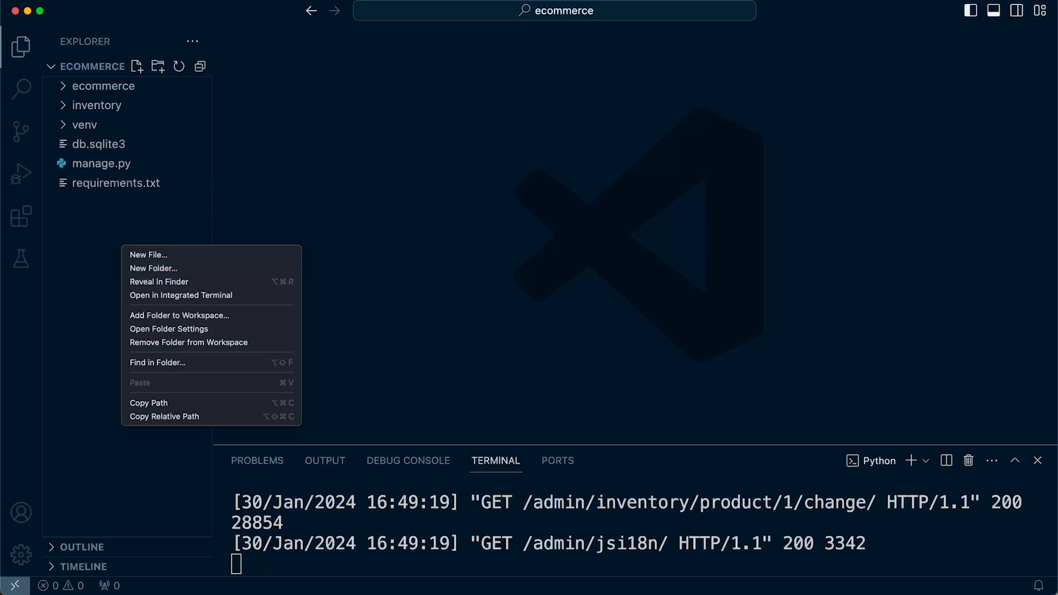
pyautogui.click(153, 268)
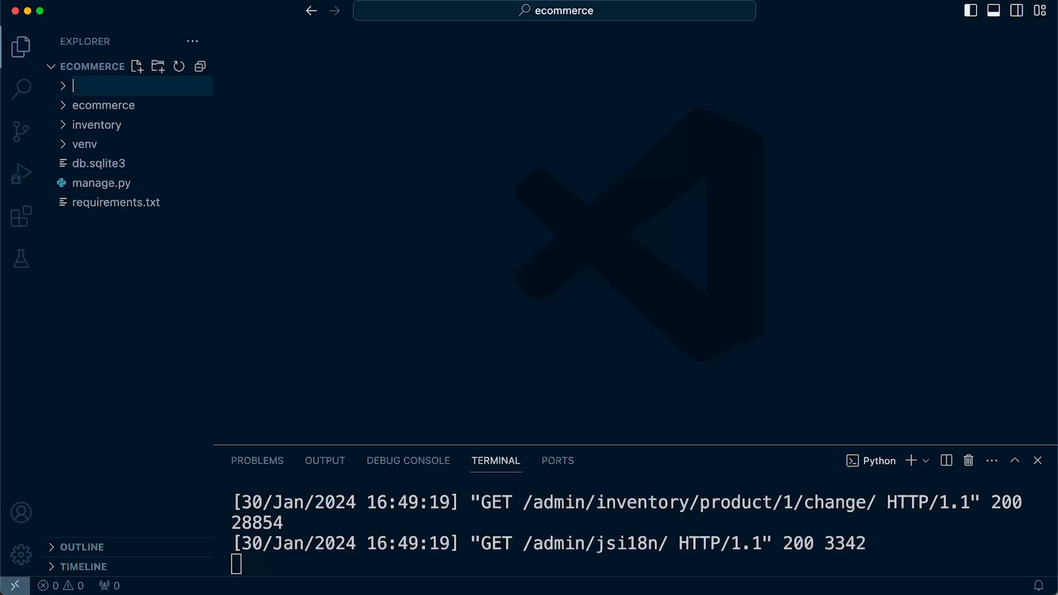
pyautogui.write('.c')
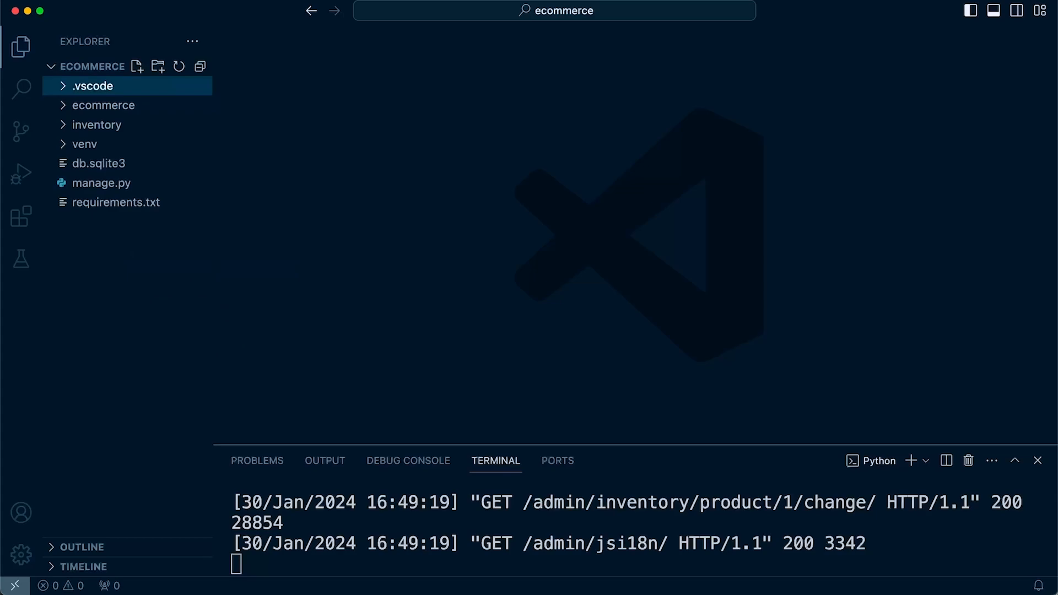
pyautogui.rightClick(95, 86)
pyautogui.write('settings.')
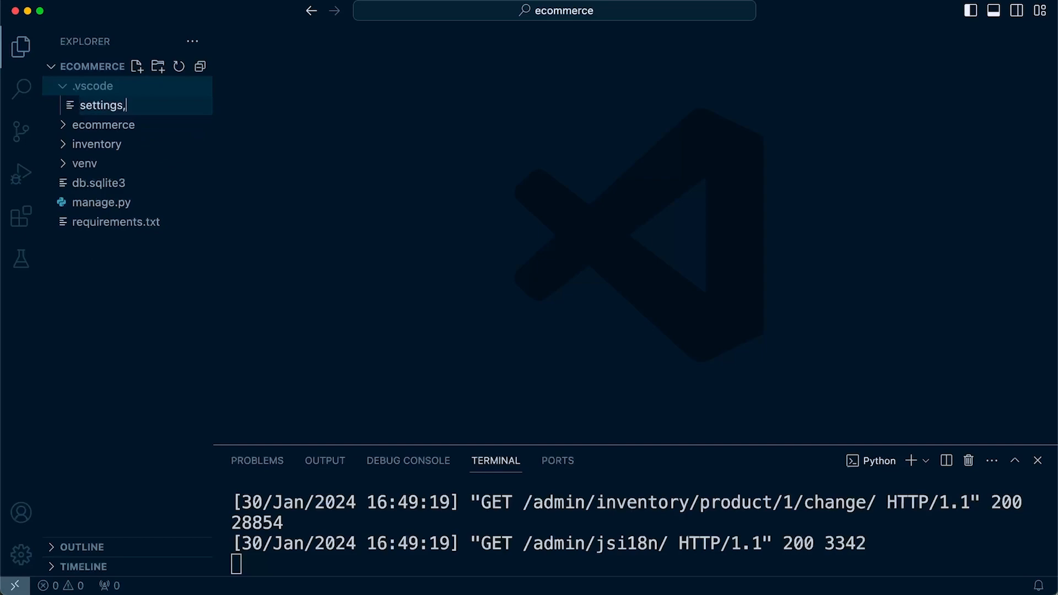
pyautogui.write('json')
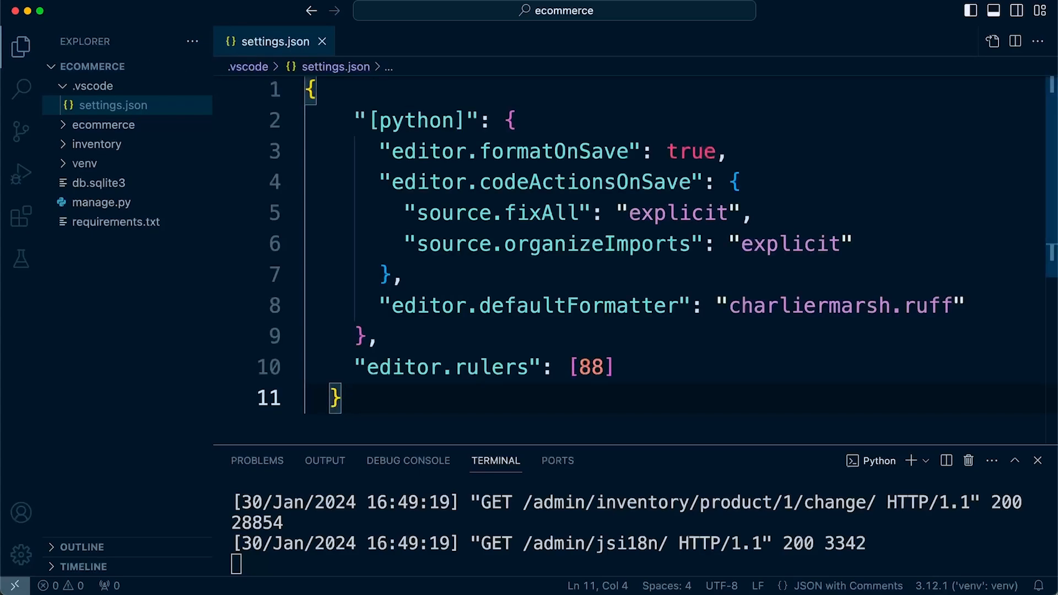
# Highlight codeActionsOnSave, the [python] block, formatOnSave and the 88 ruler, then collapse Explorer
pyautogui.doubleClick(417, 120)
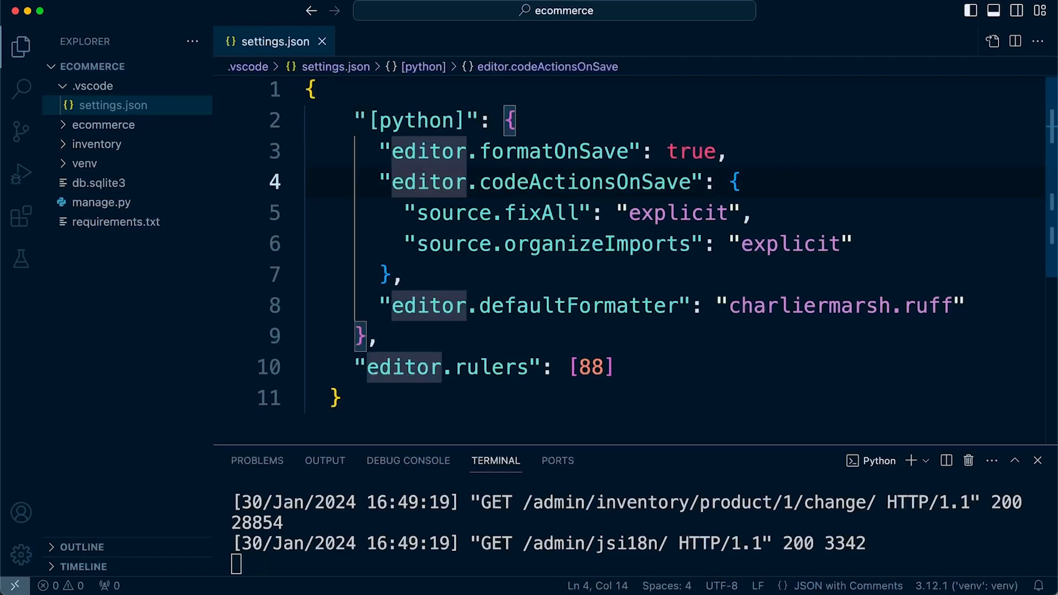
pyautogui.click(511, 120)
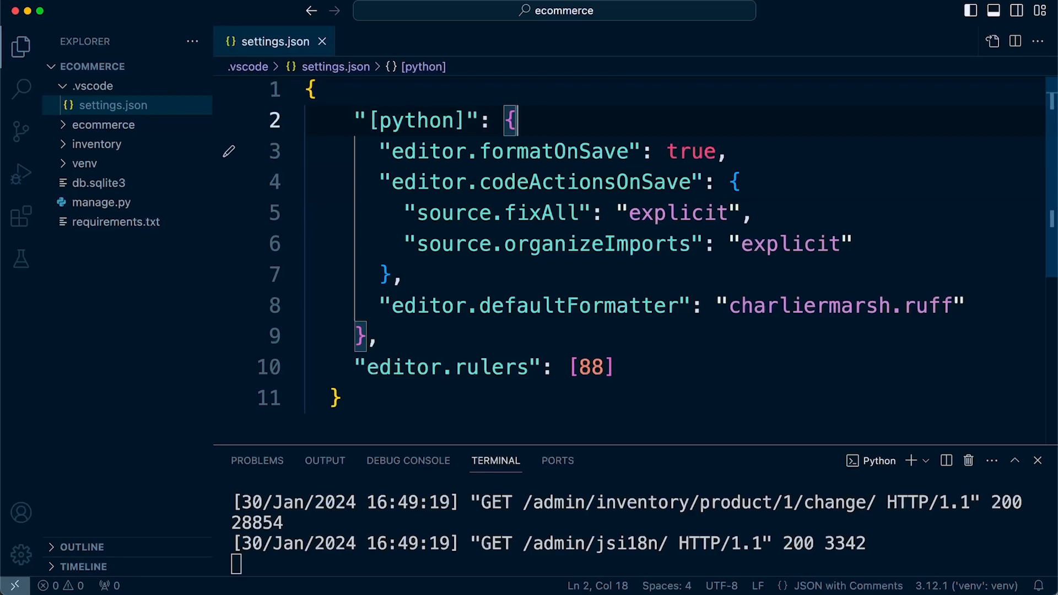
pyautogui.click(737, 183)
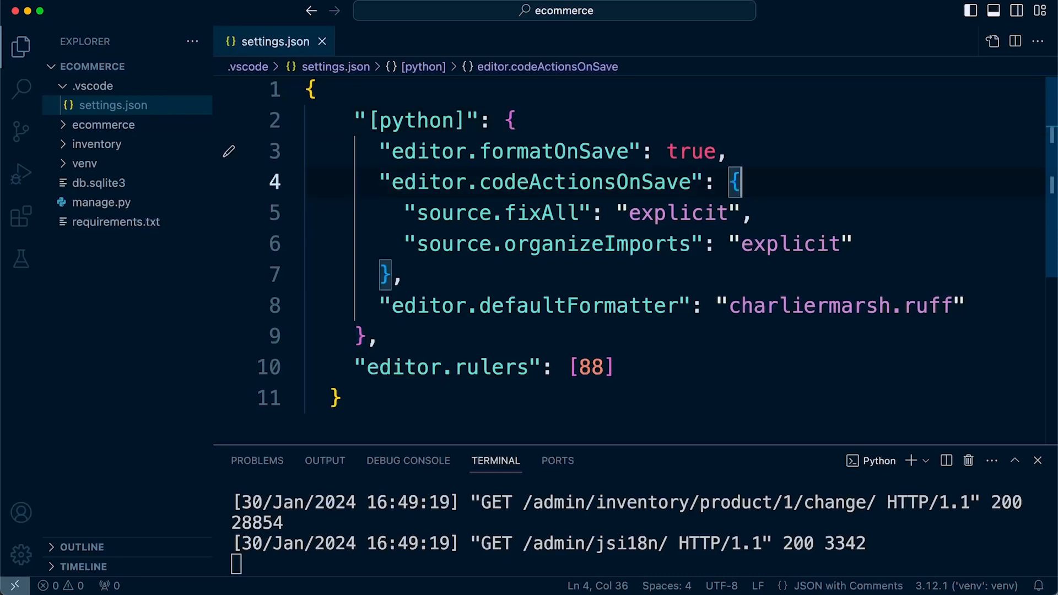
pyautogui.click(554, 151)
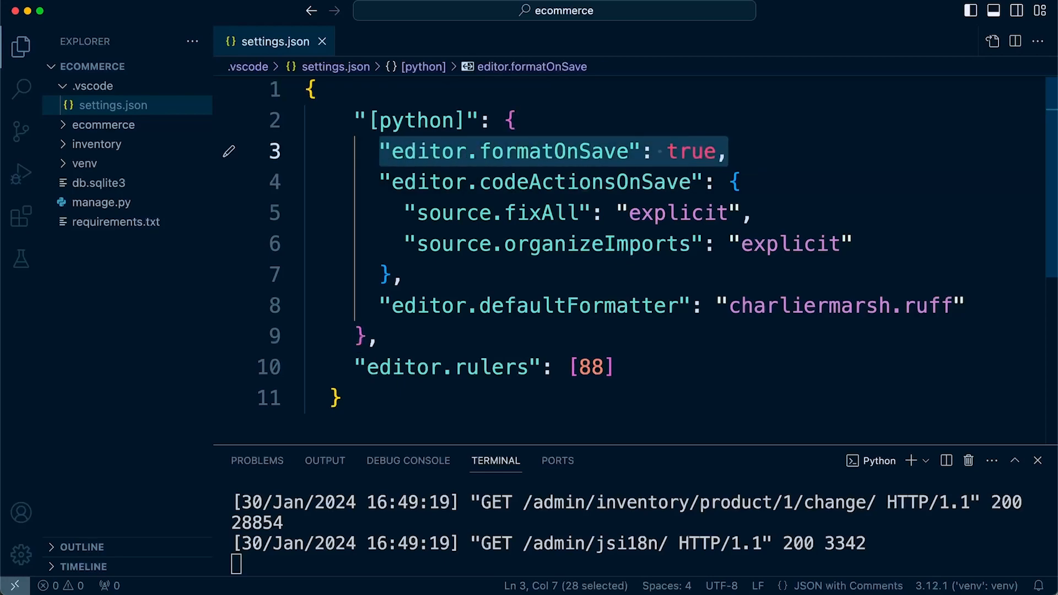
pyautogui.moveTo(540, 182)
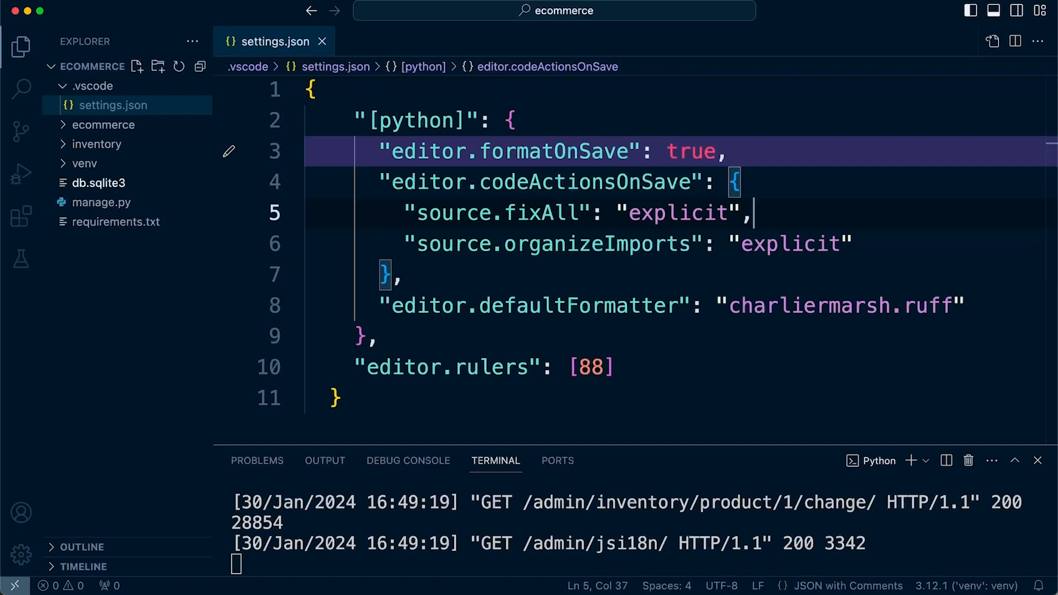
pyautogui.moveTo(98, 183)
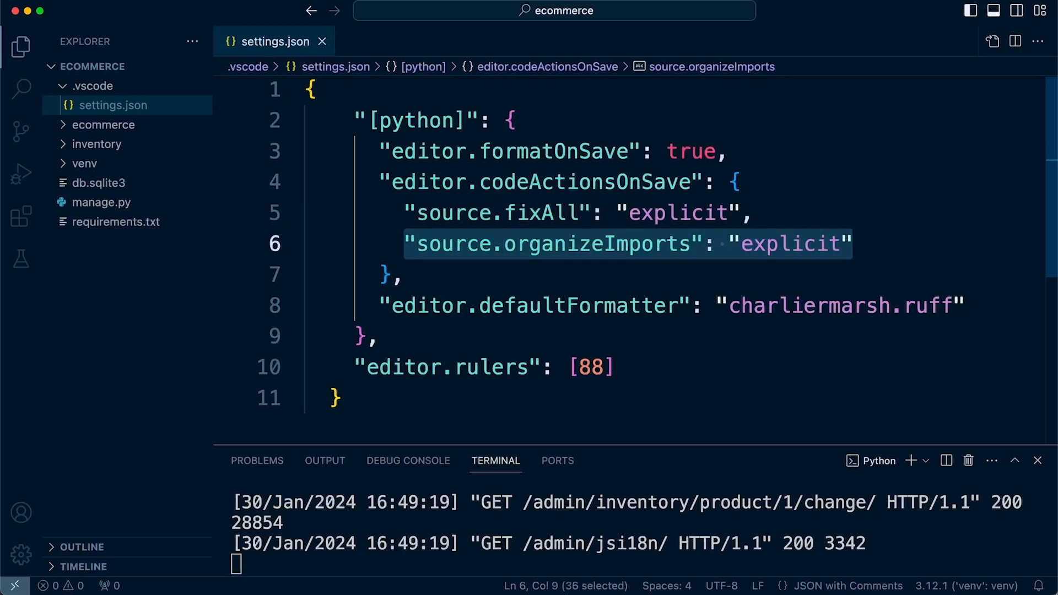
pyautogui.moveTo(94, 66)
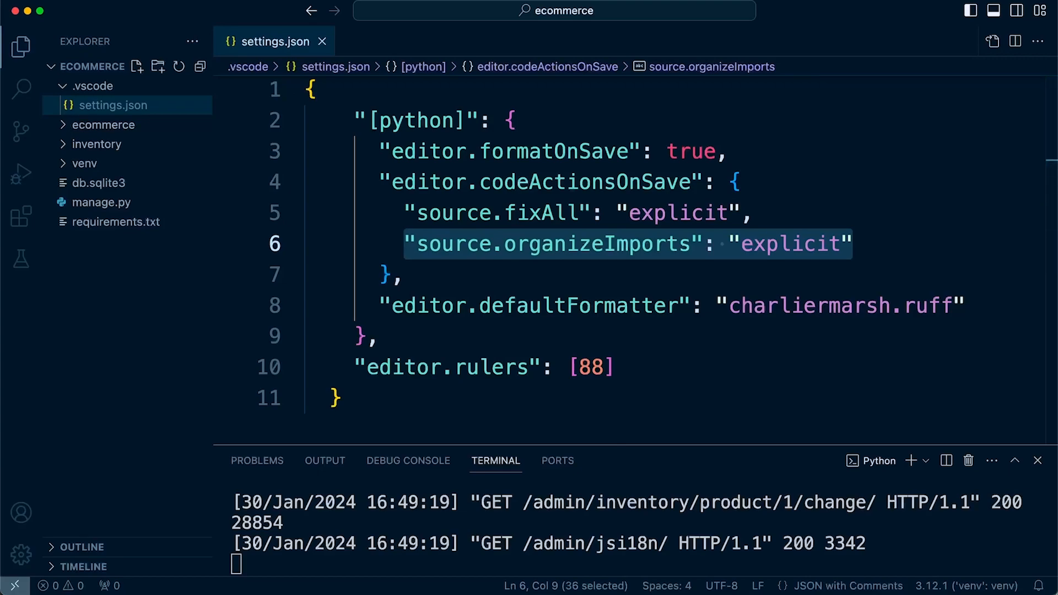
pyautogui.click(378, 335)
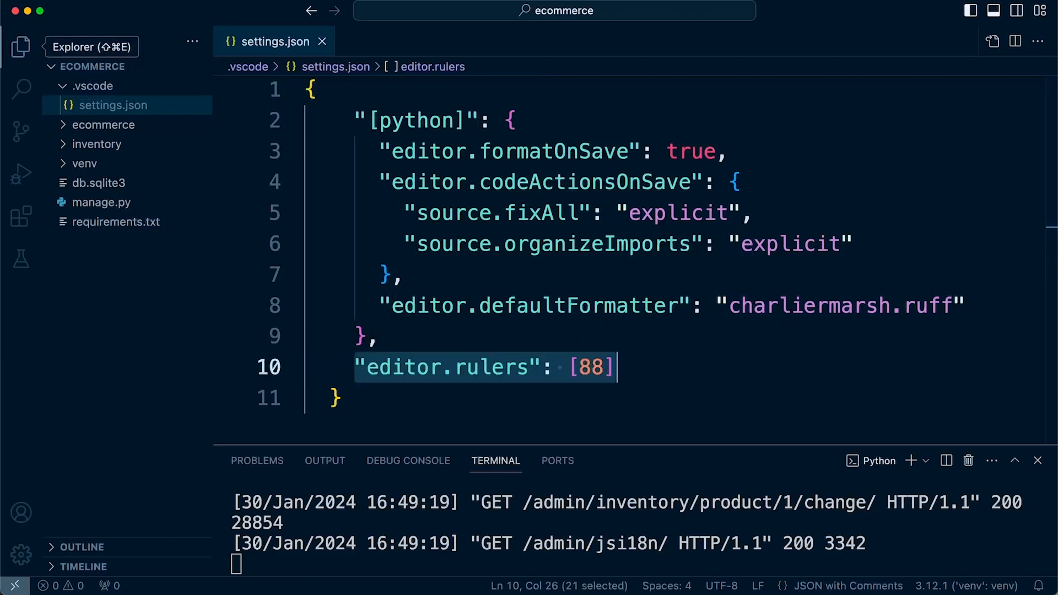
pyautogui.click(21, 46)
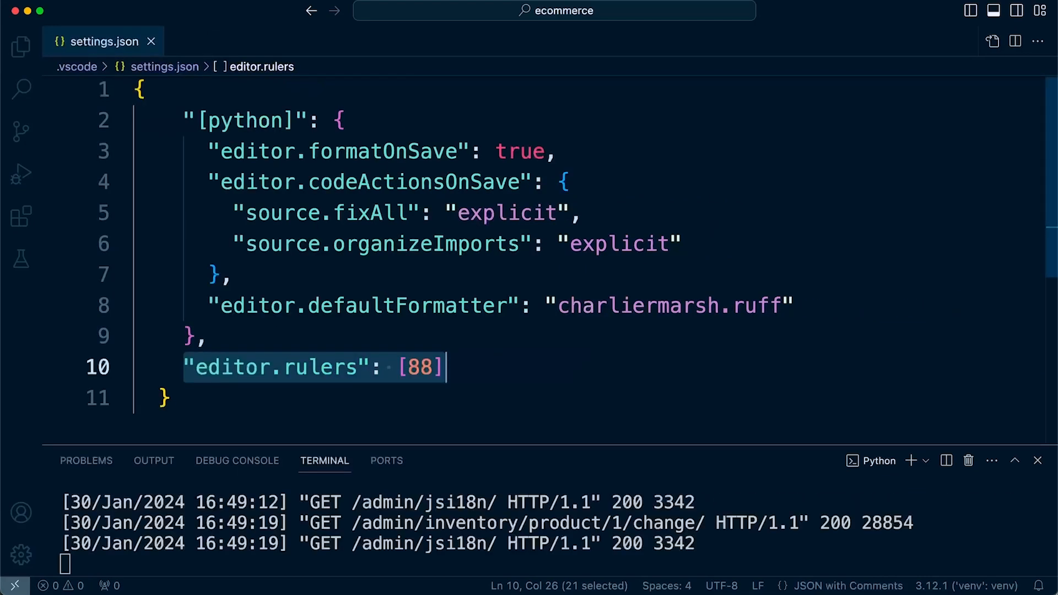
# Expand the inventory app, review admin.py's inlines line, then open models.py
pyautogui.click(21, 46)
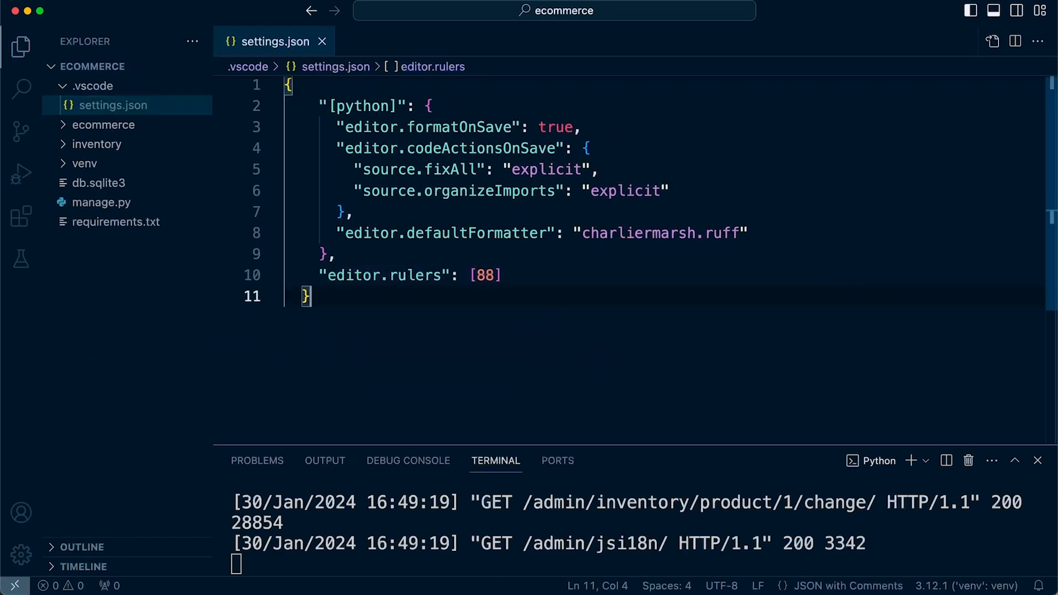
pyautogui.click(100, 144)
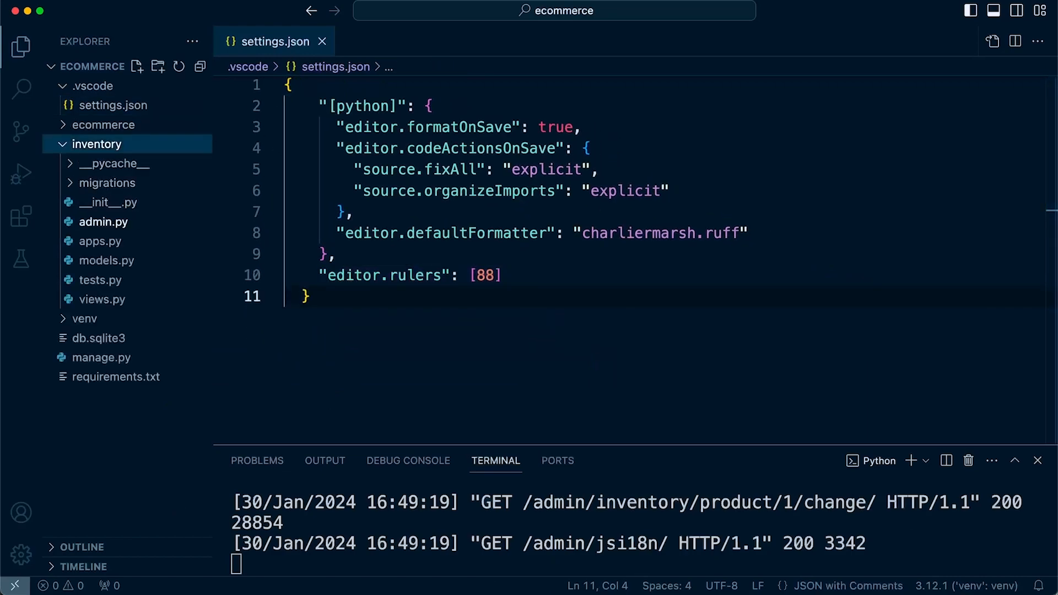
pyautogui.click(104, 222)
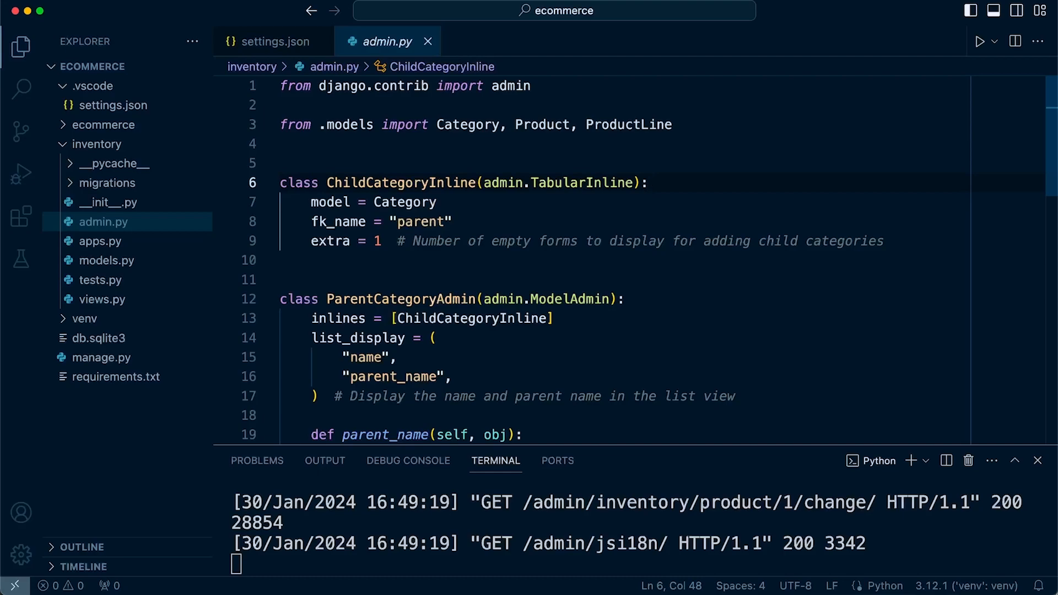
pyautogui.click(368, 318)
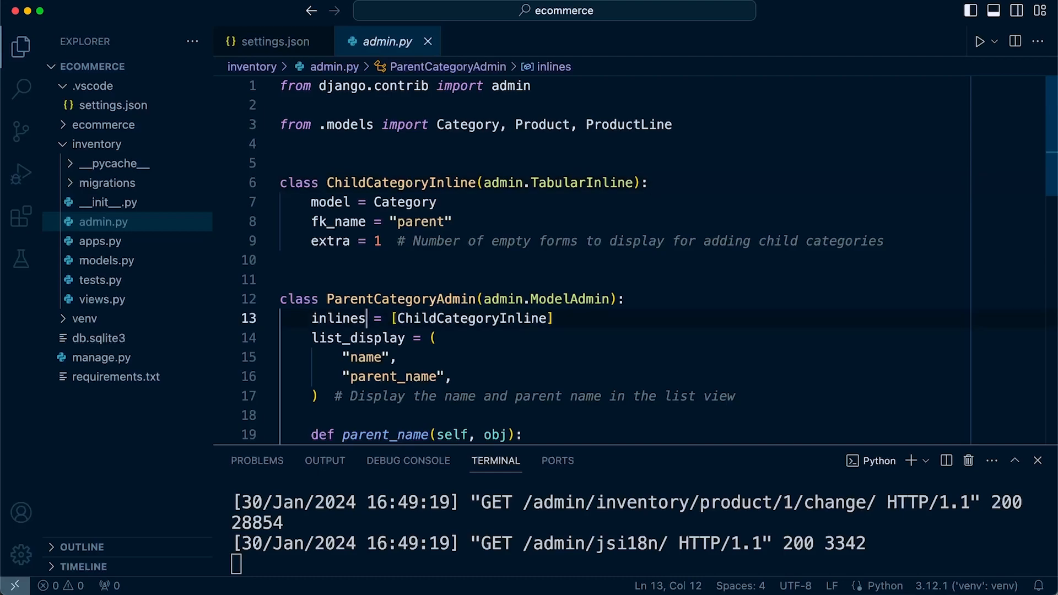
pyautogui.click(106, 259)
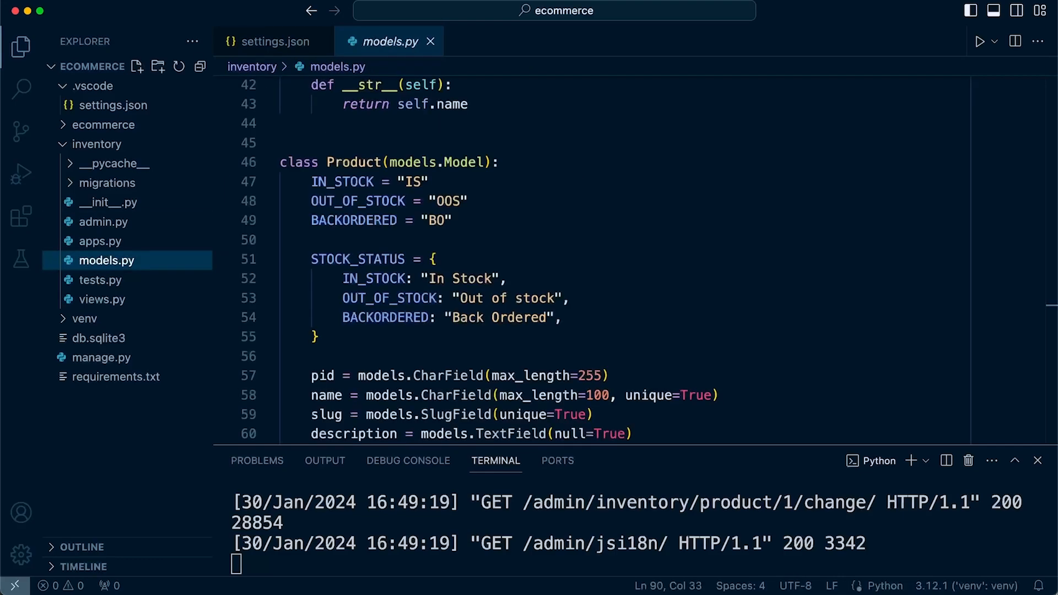
# Place the caret after the Product name field and scroll through models.py
pyautogui.click(383, 376)
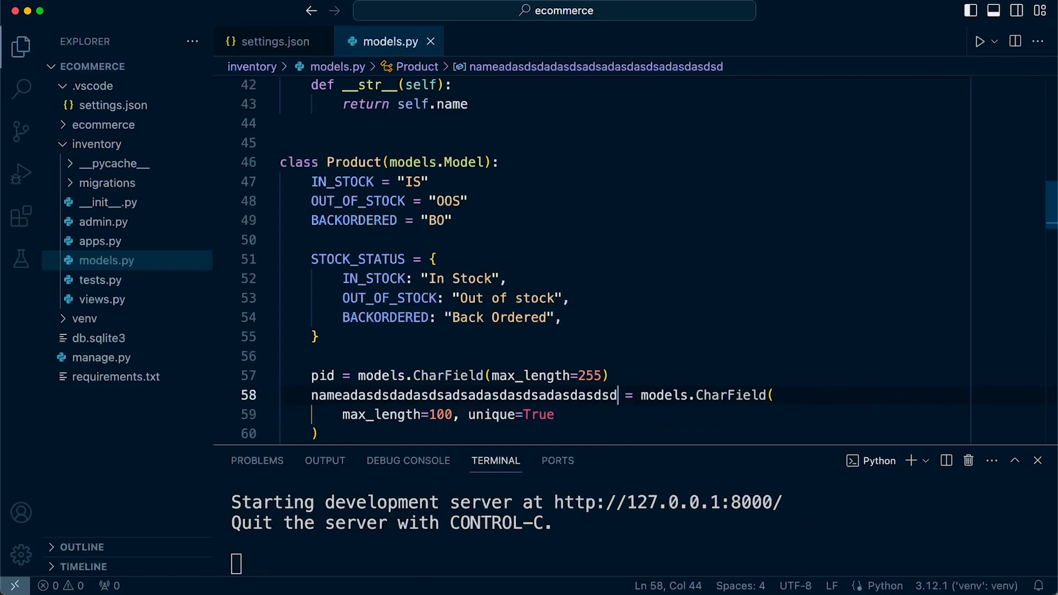
pyautogui.scroll(-3)
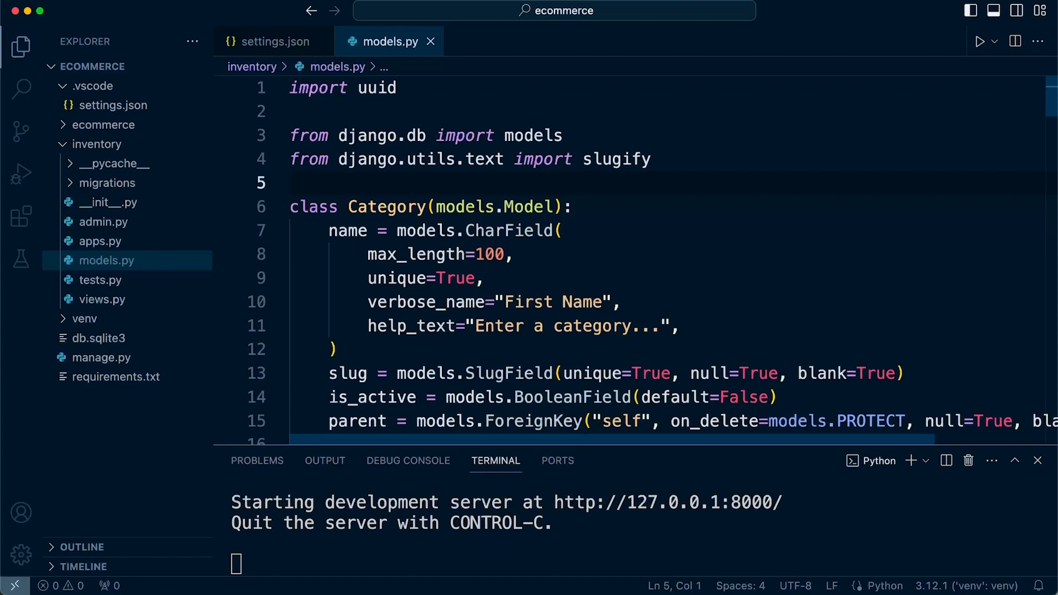
# Add a blank line before class Category so two blank lines follow the imports
pyautogui.press('enter')
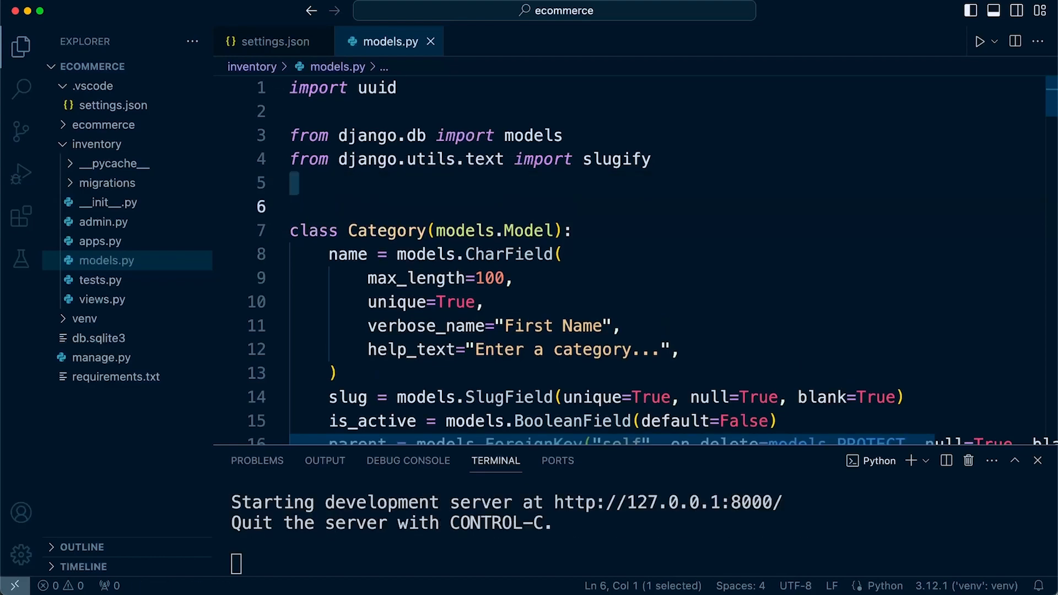
pyautogui.click(291, 182)
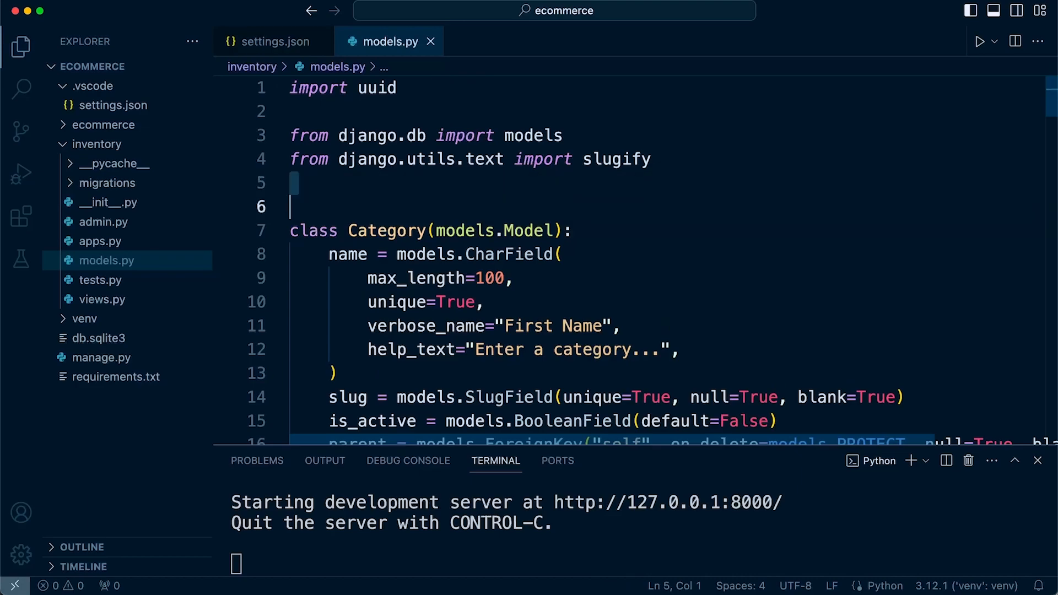
pyautogui.click(291, 207)
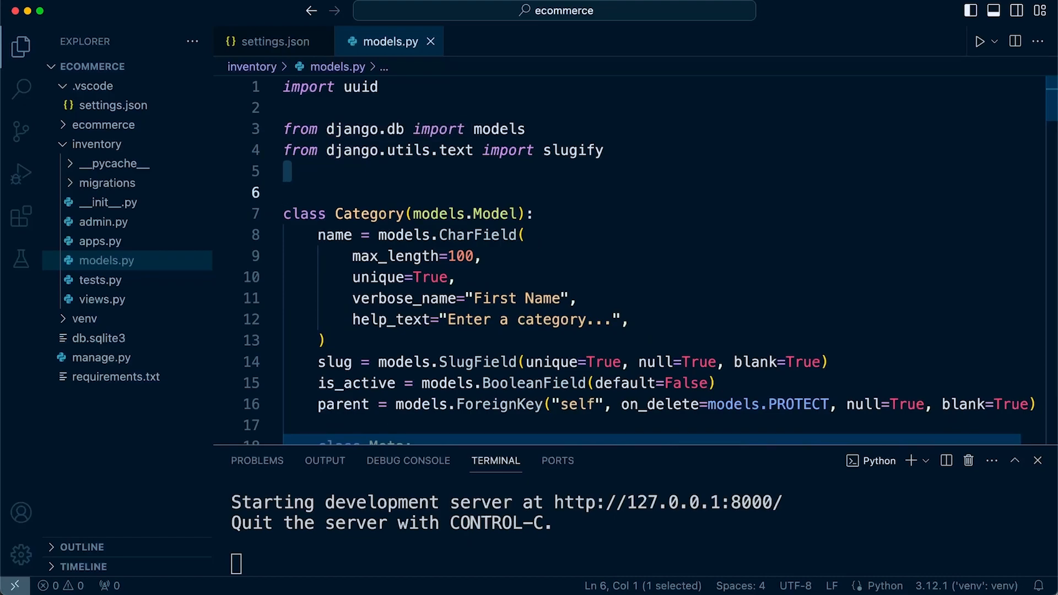
pyautogui.click(298, 172)
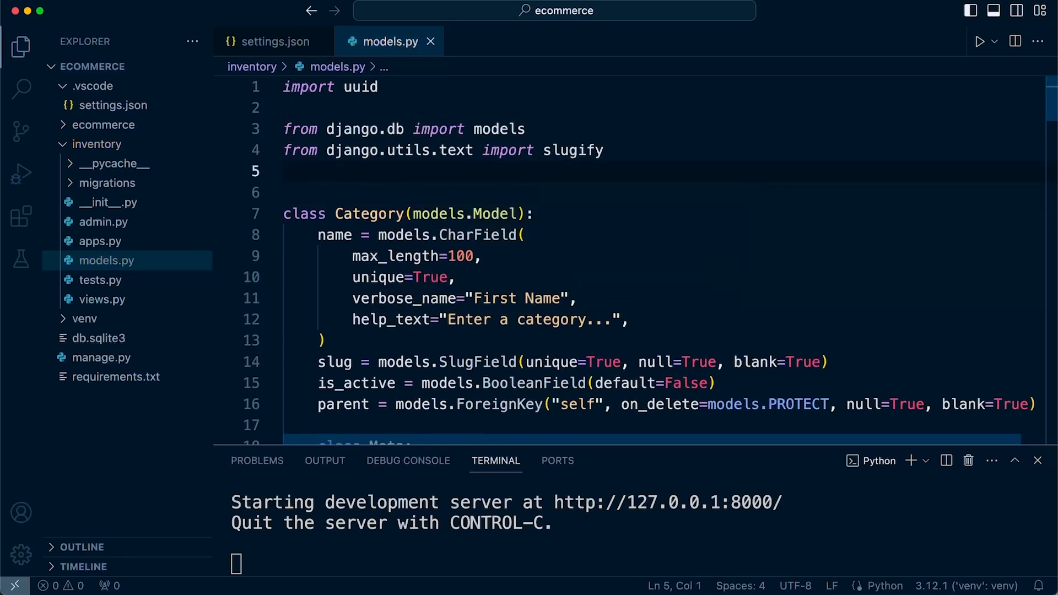
pyautogui.write('import os')
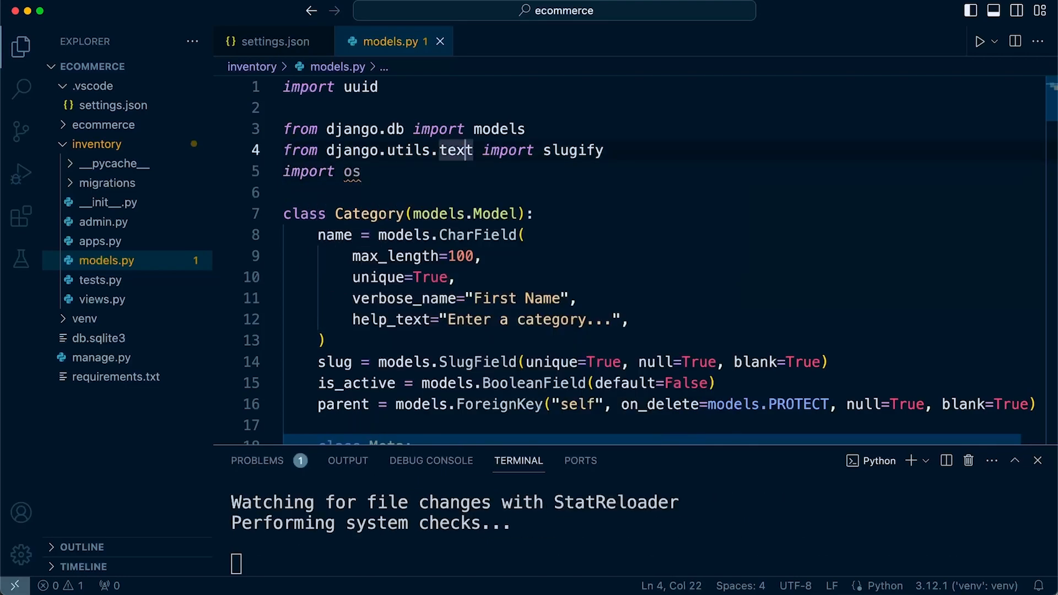
pyautogui.moveTo(351, 171)
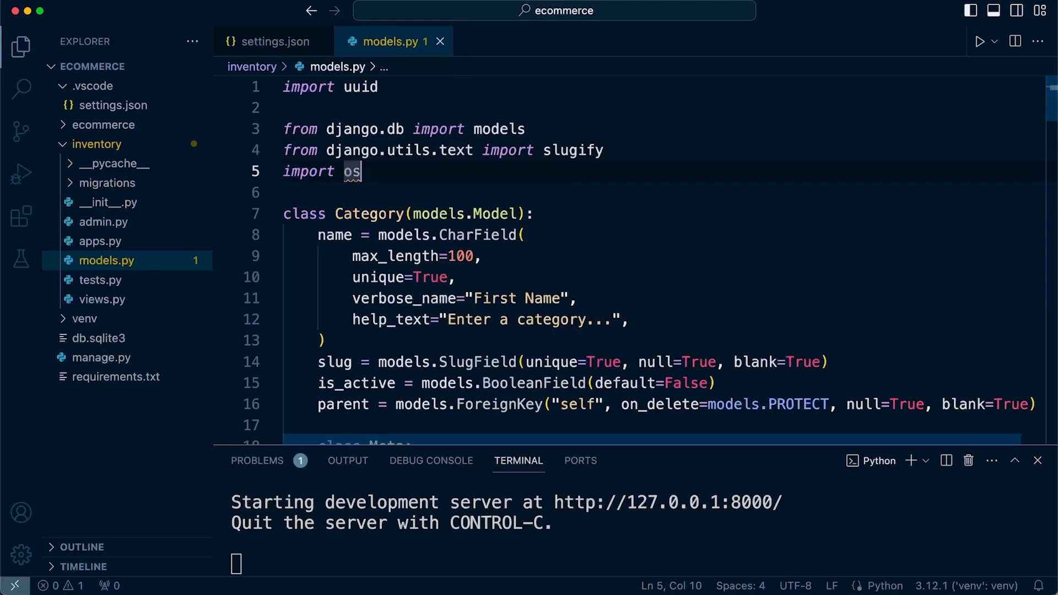
pyautogui.click(274, 42)
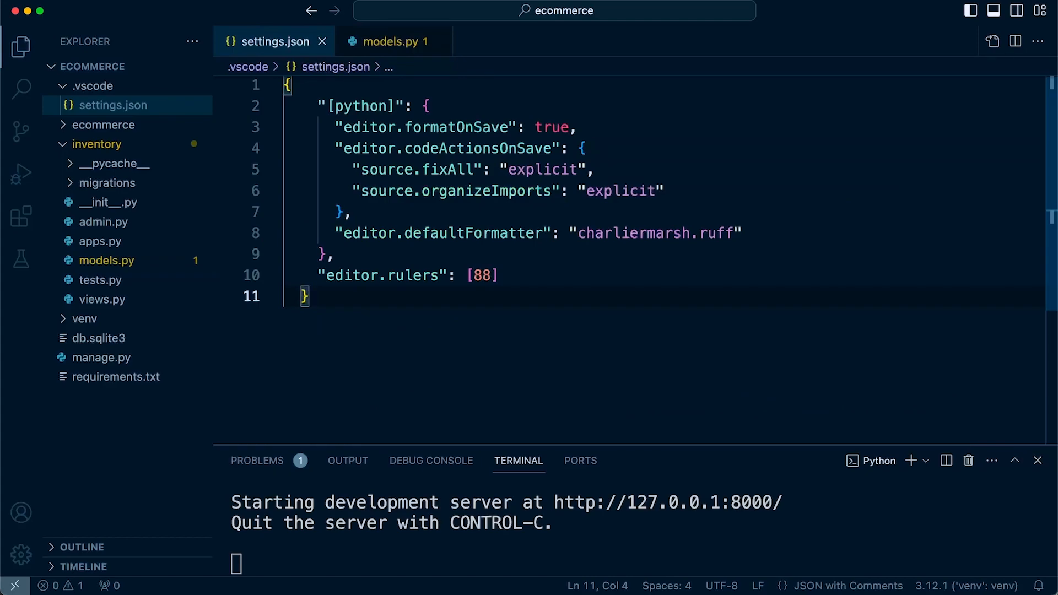
pyautogui.click(391, 42)
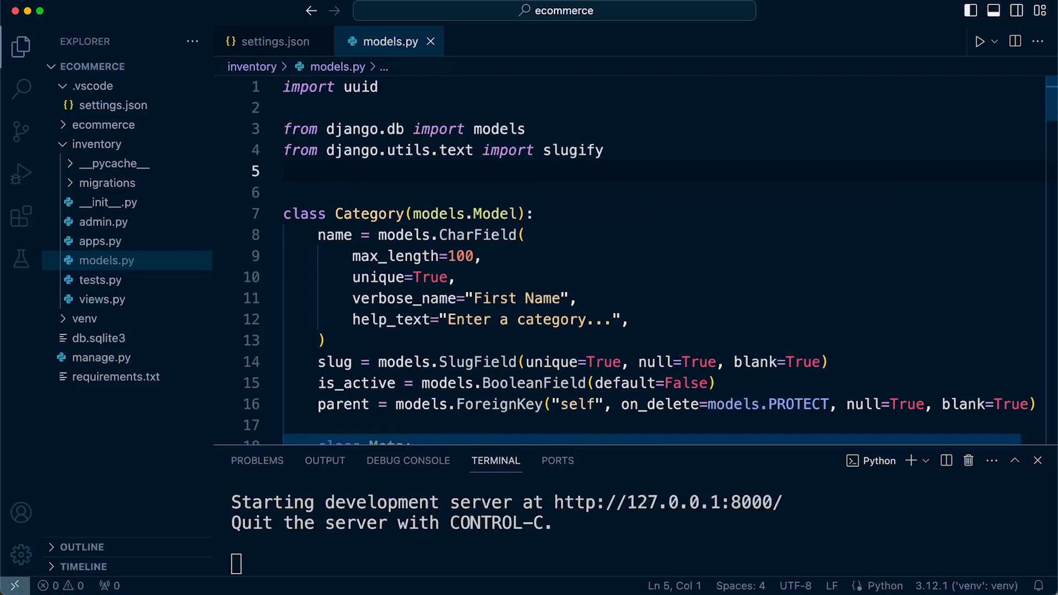
# Retype 'import uuid' in models.py, then view the fixAll and organizeImports settings
pyautogui.click(275, 41)
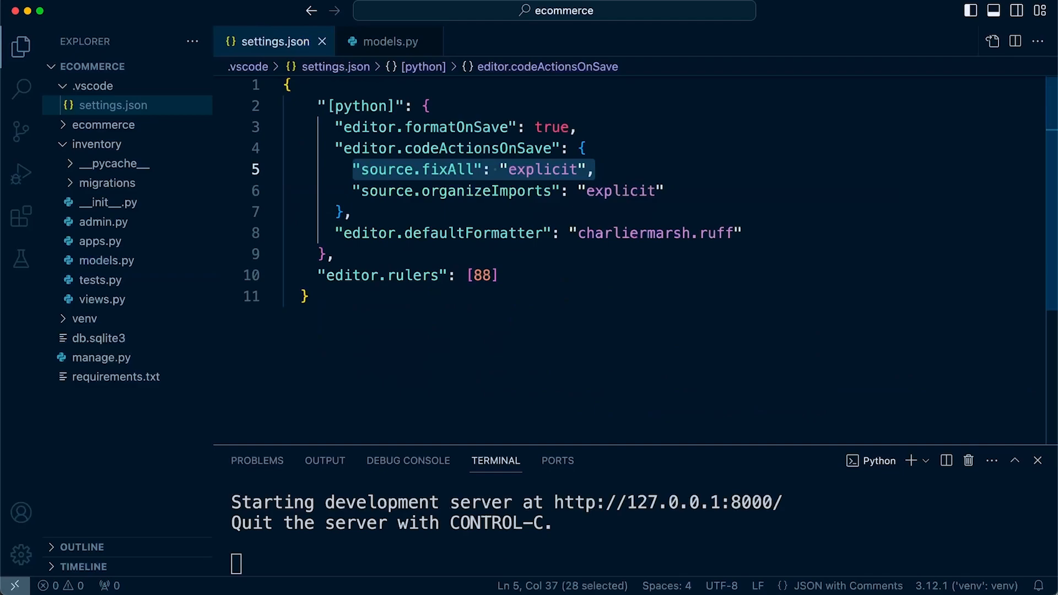
pyautogui.click(387, 41)
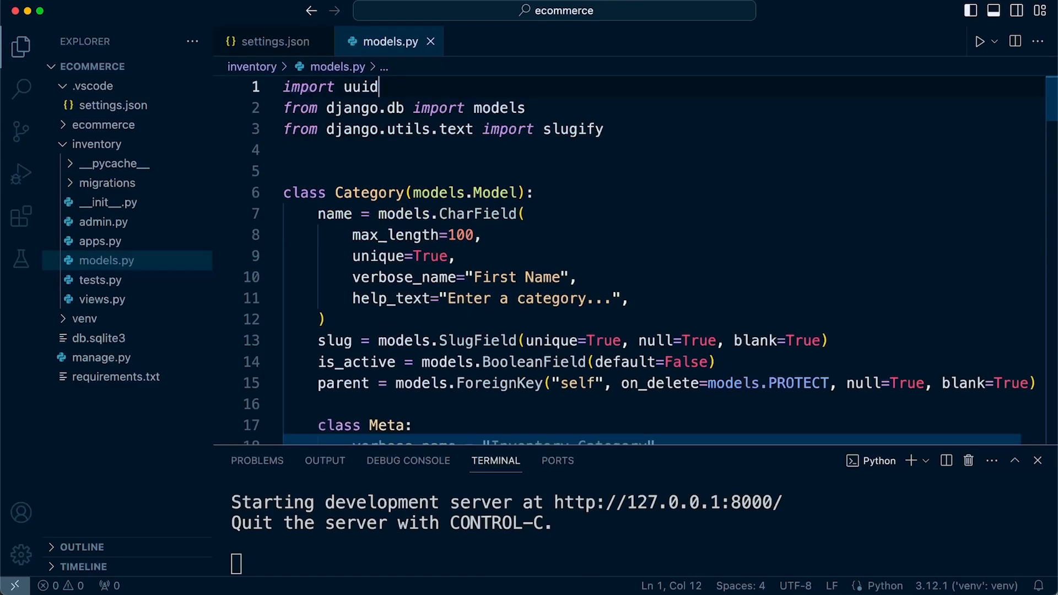
pyautogui.press('enter')
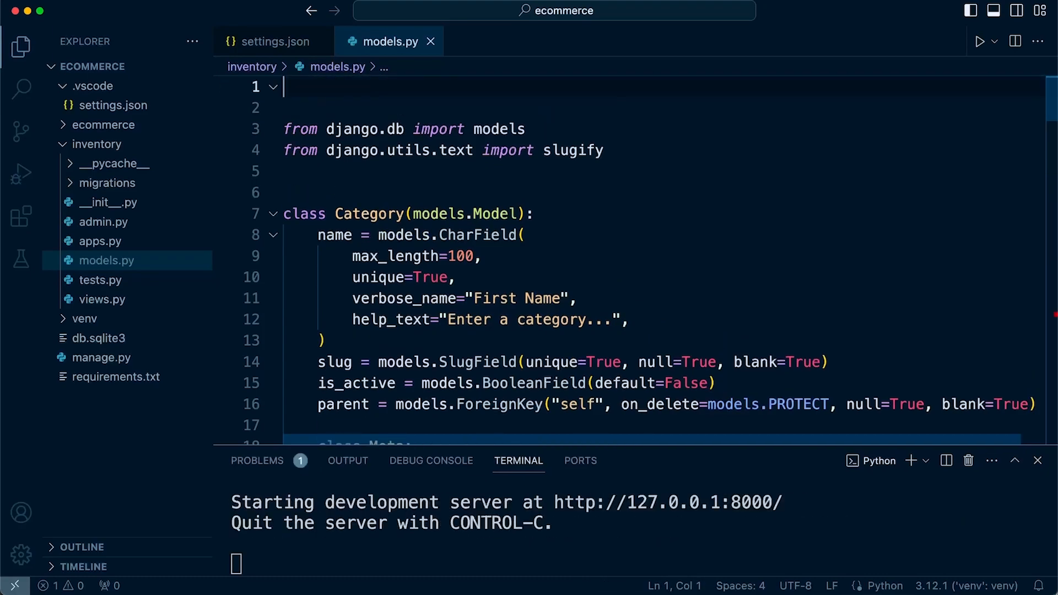
pyautogui.write('import uuid')
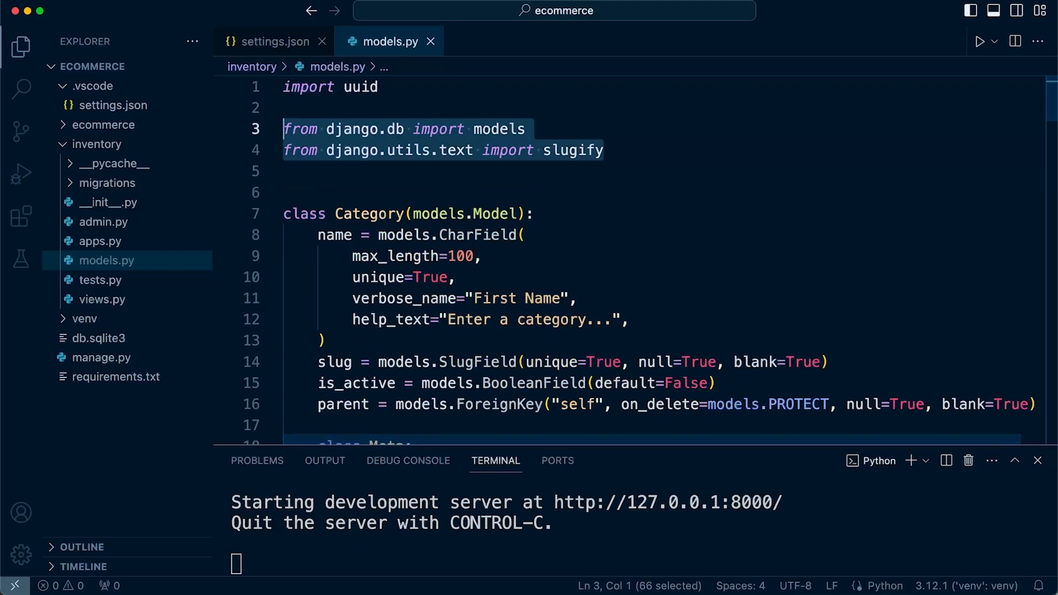
pyautogui.click(273, 41)
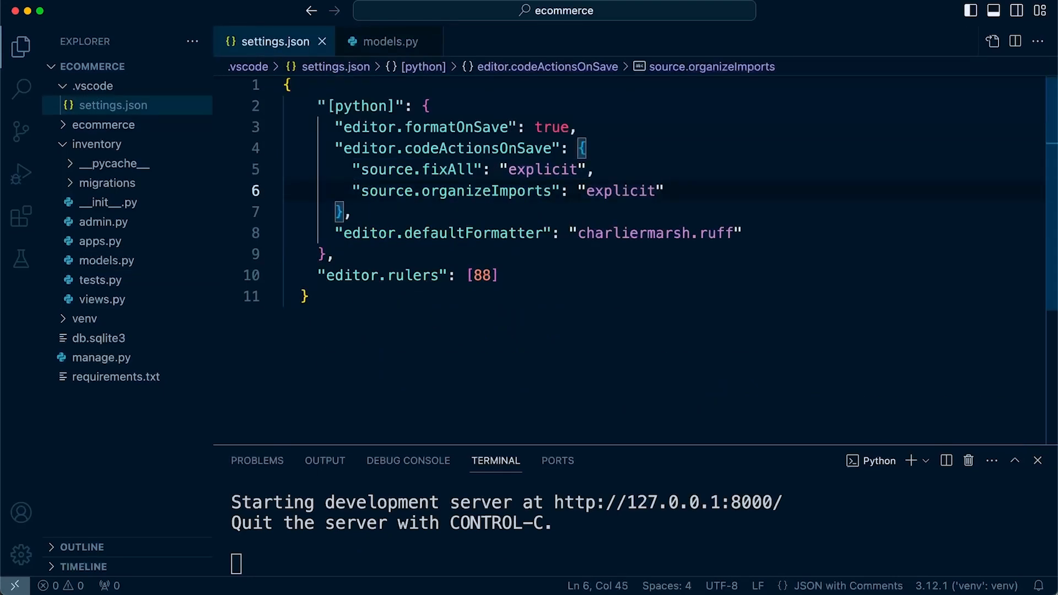